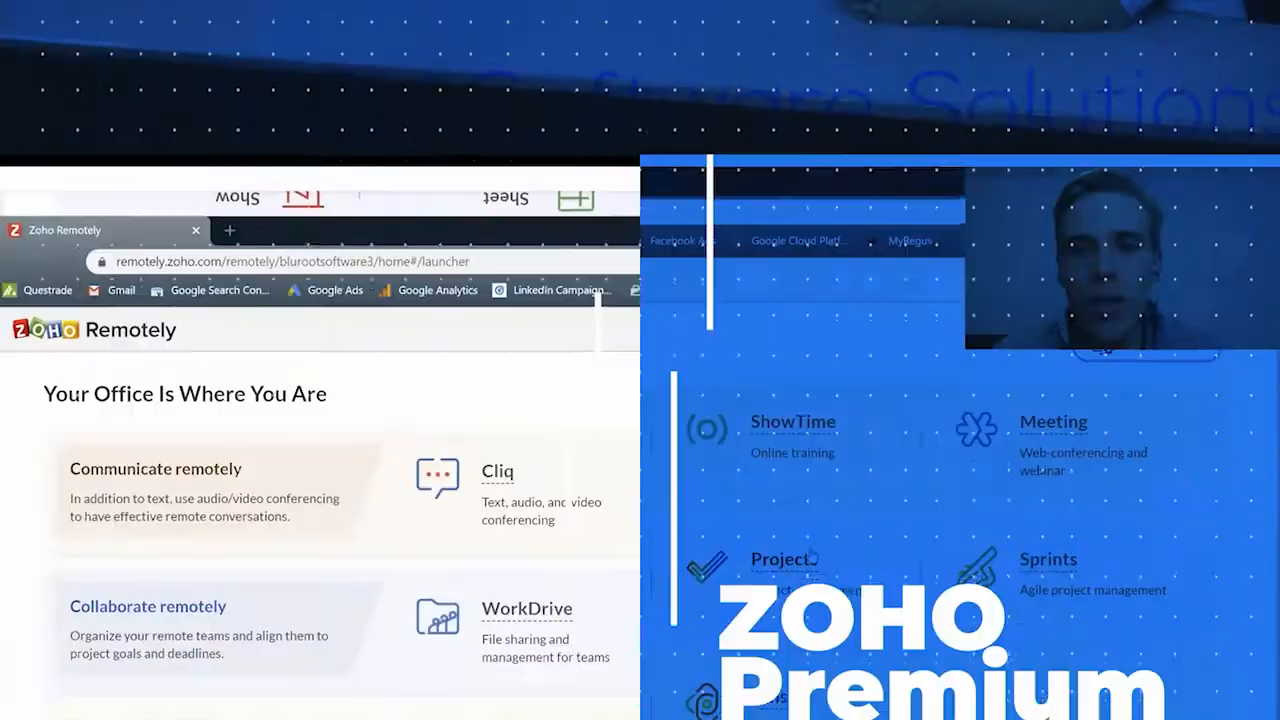
Step: Bring up the saved ticket views list showing My Tickets, Open Tickets and Spam Tickets
scroll("down", 3)
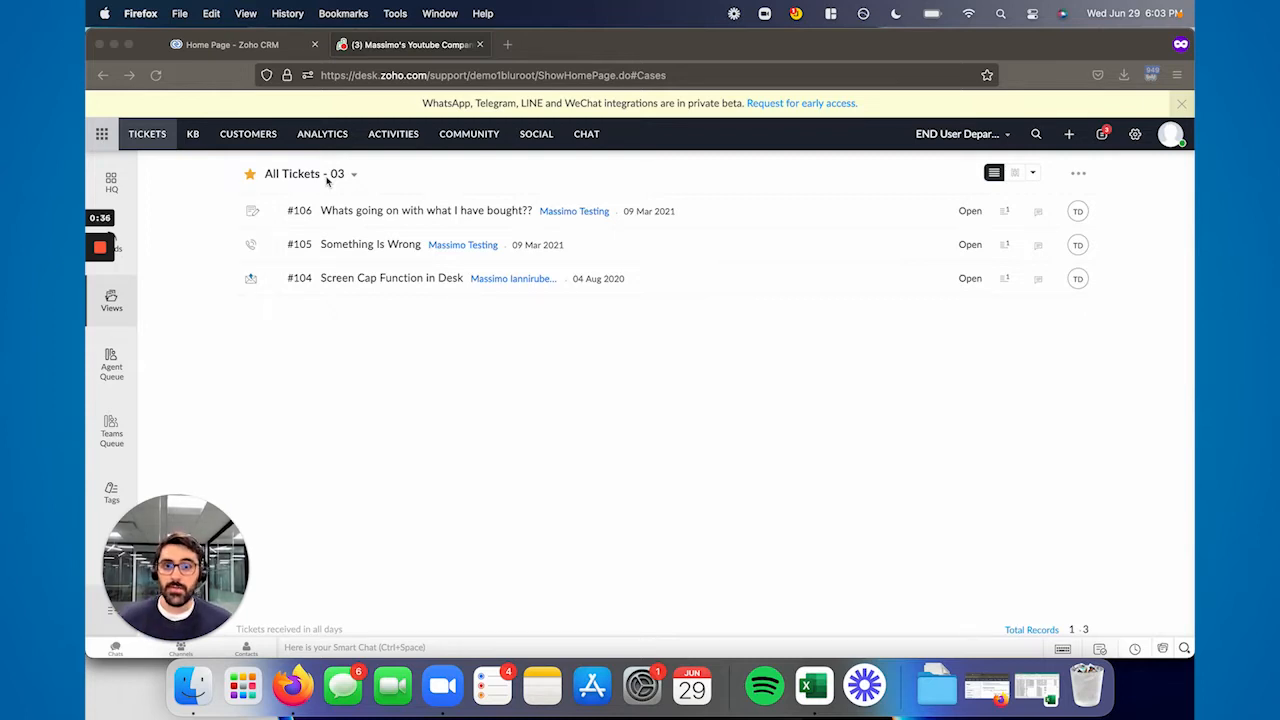
mouse_move(367, 330)
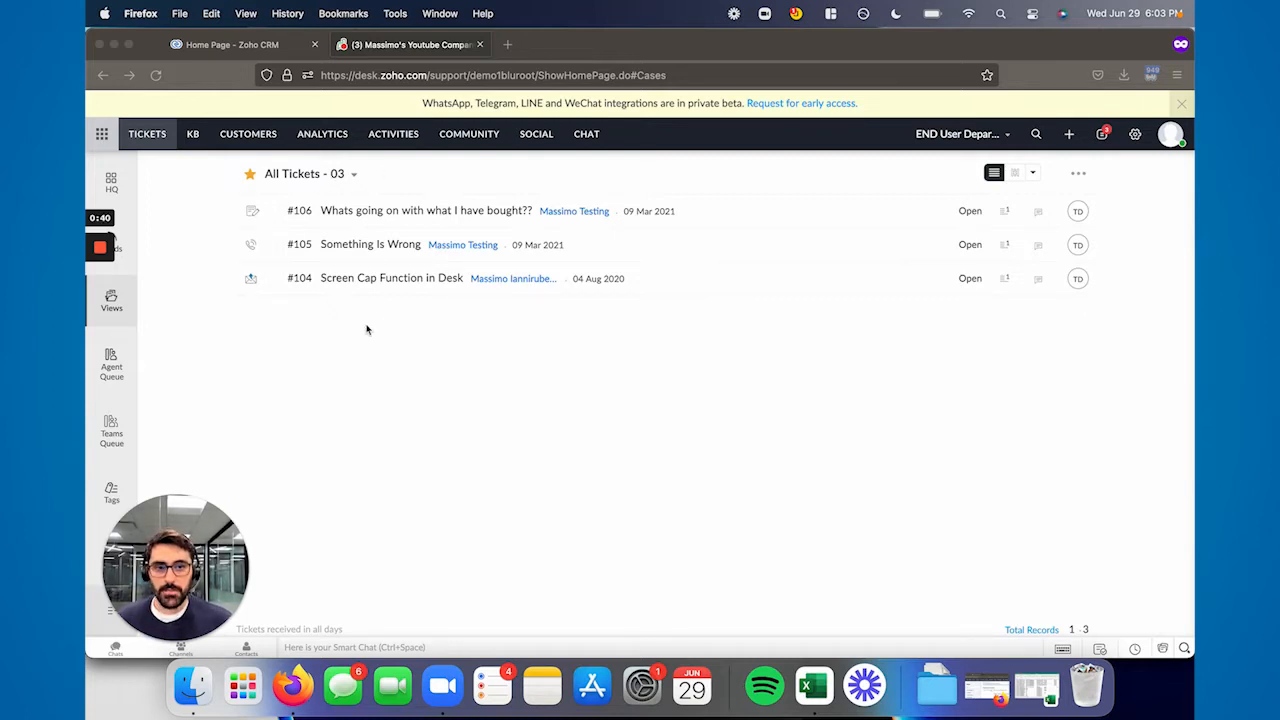
mouse_move(684, 307)
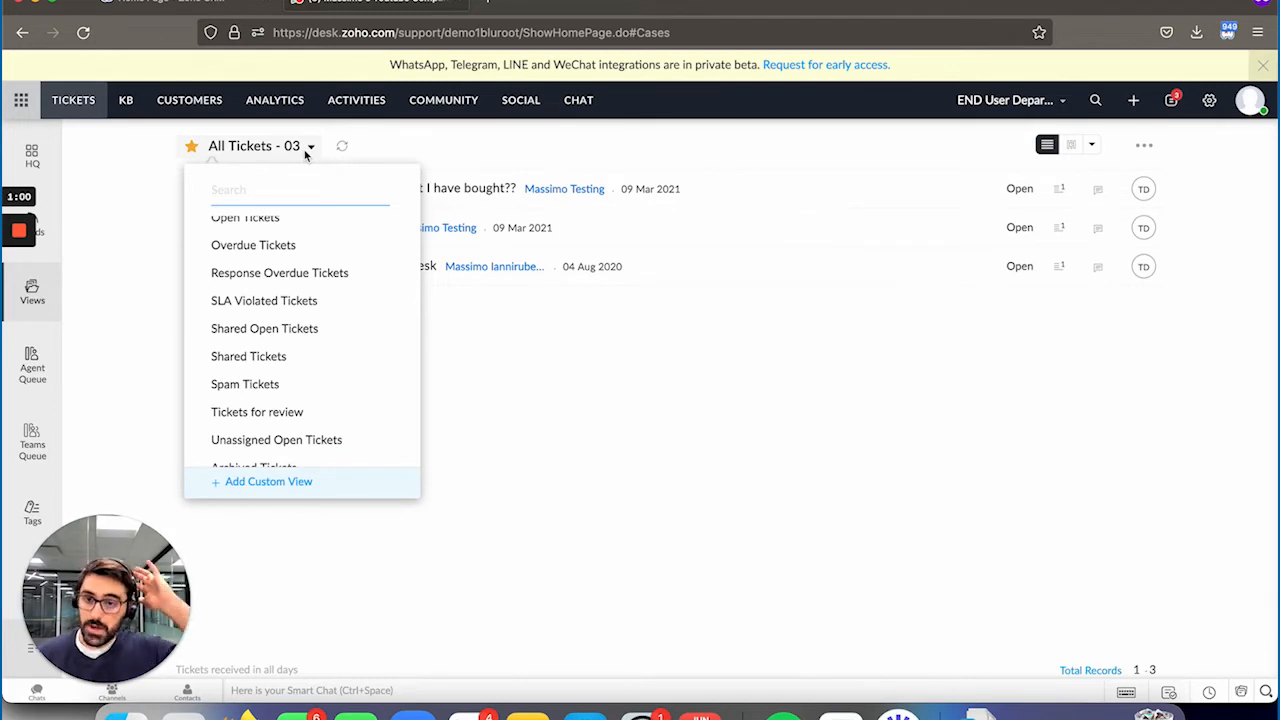
Step: Switch to the Open Tickets view, which lists tickets #104 through #106
scroll("up", 3)
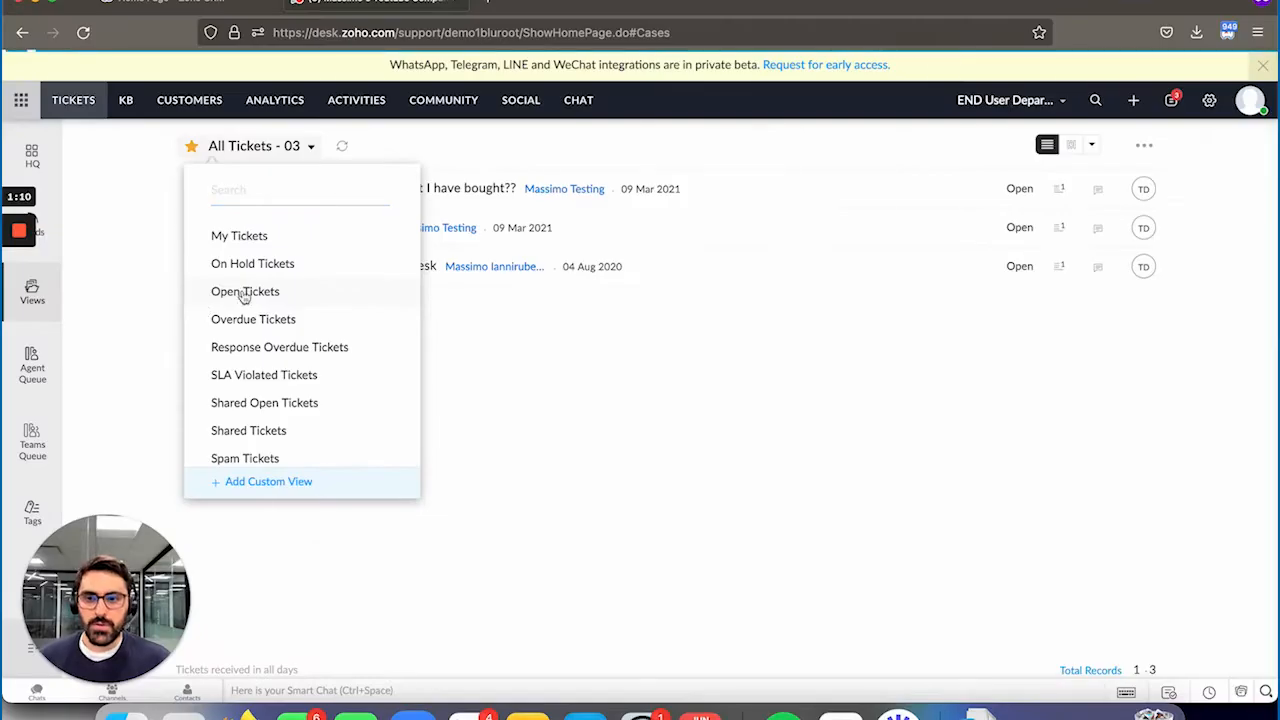
left_click(245, 291)
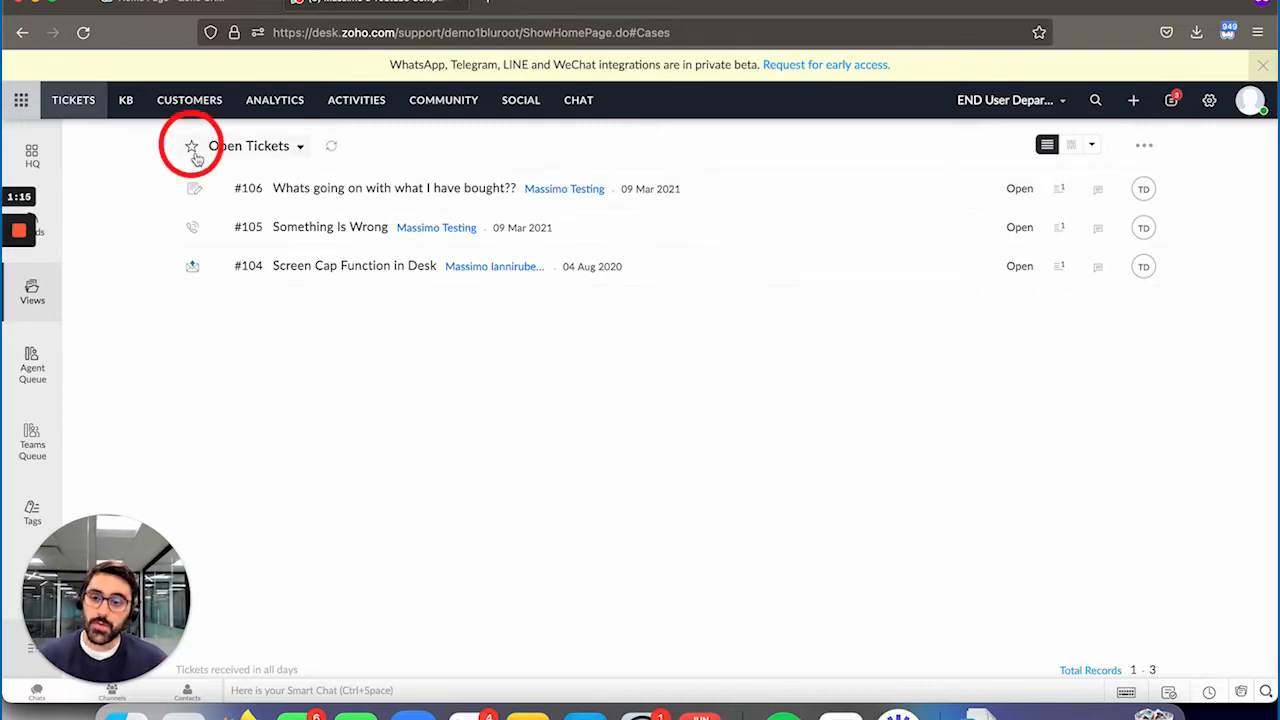
mouse_move(273, 152)
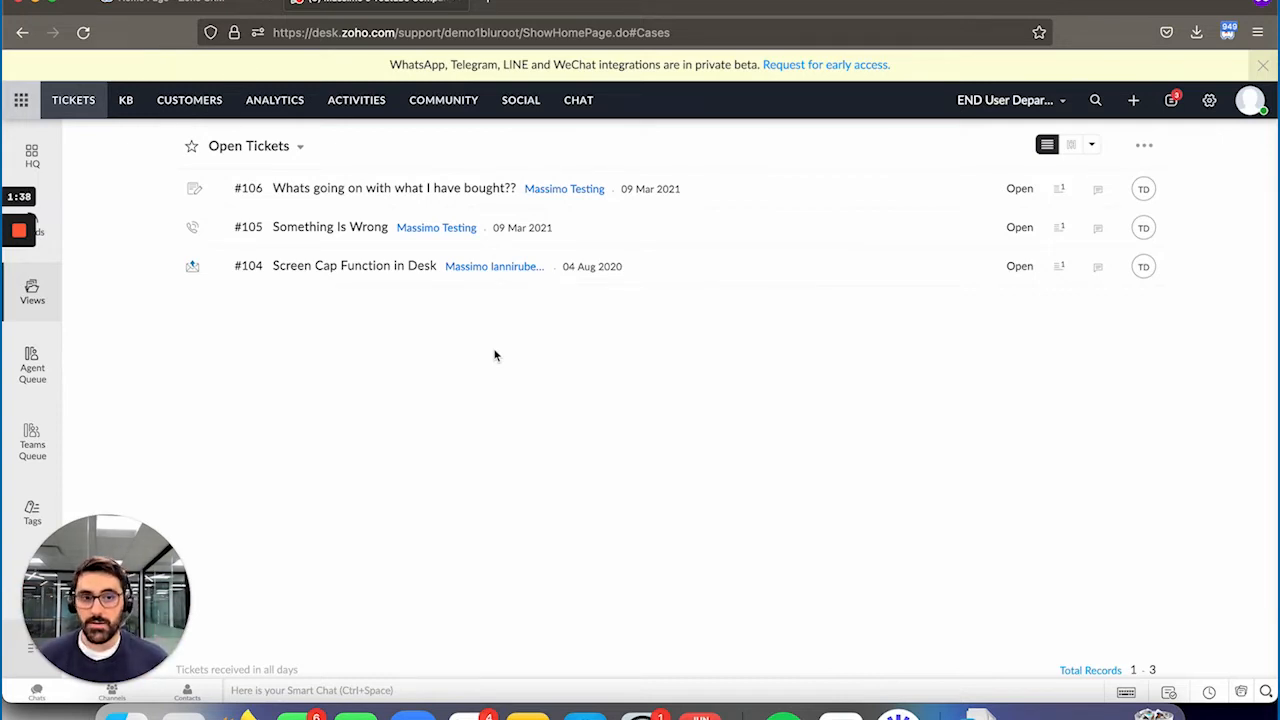
mouse_move(1071, 145)
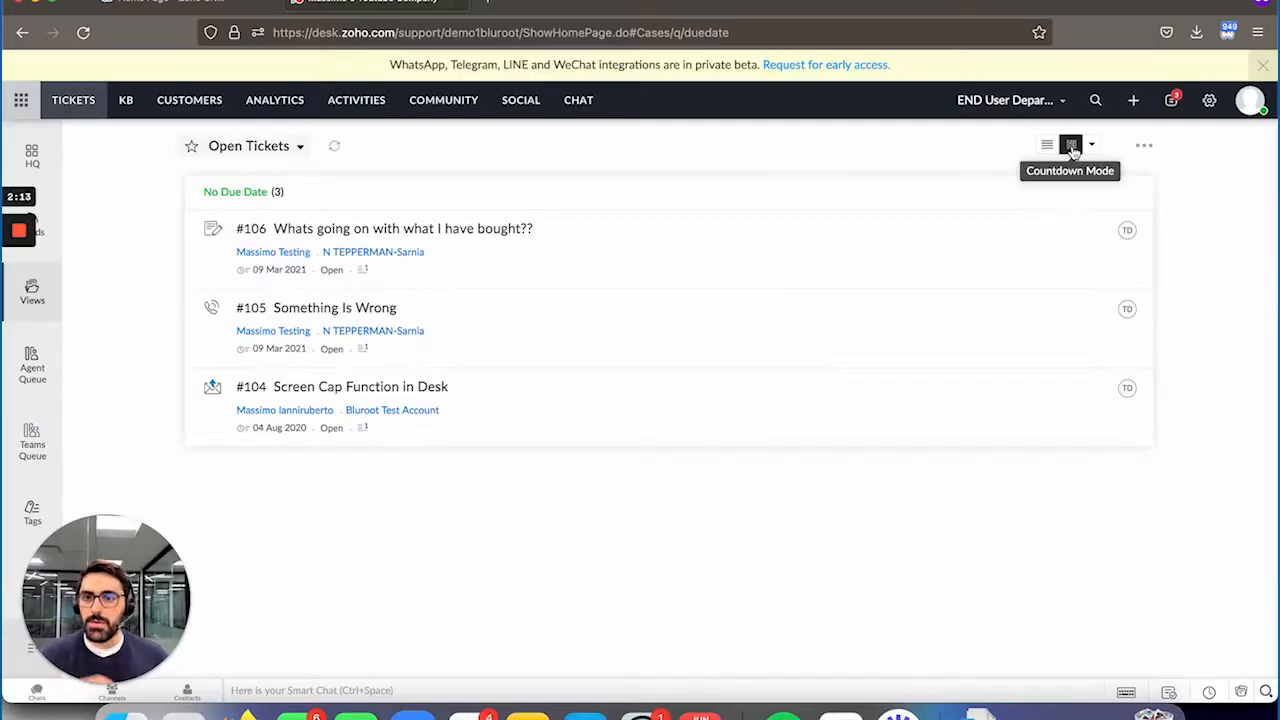
mouse_move(305, 213)
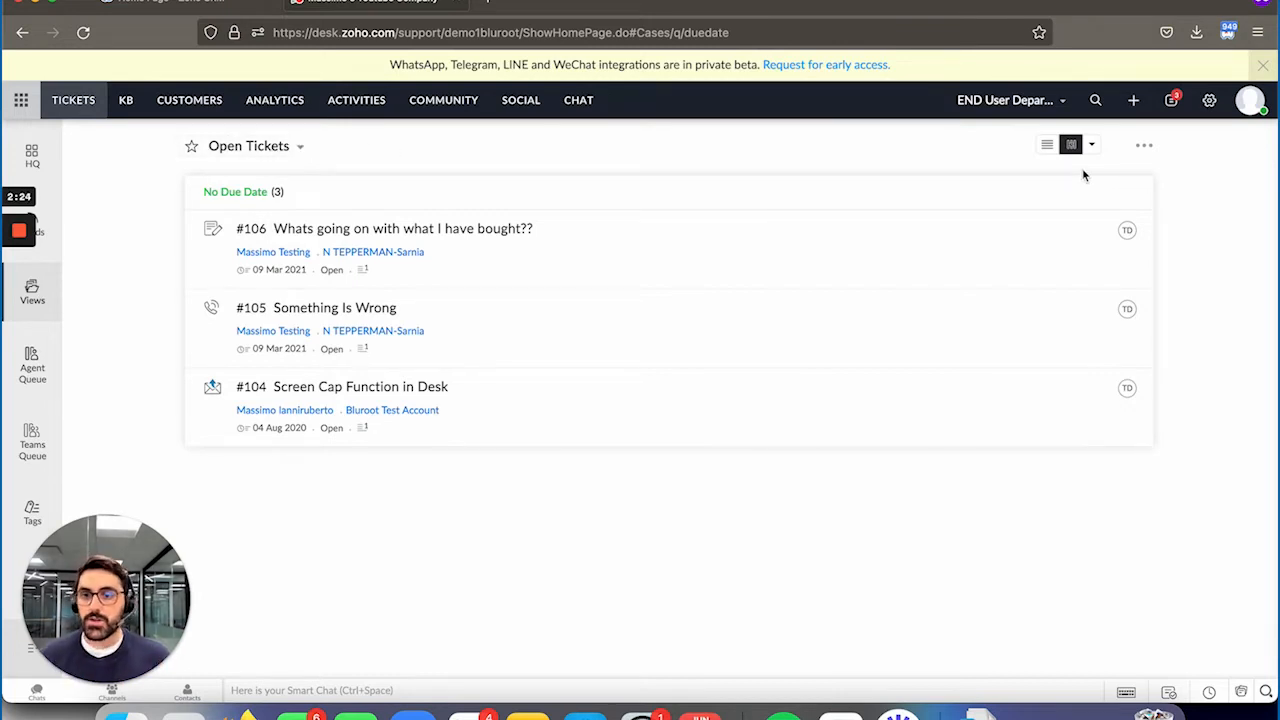
Step: Group cards in Status Mode and change ticket statuses so #104 becomes Escalated
left_click(1091, 144)
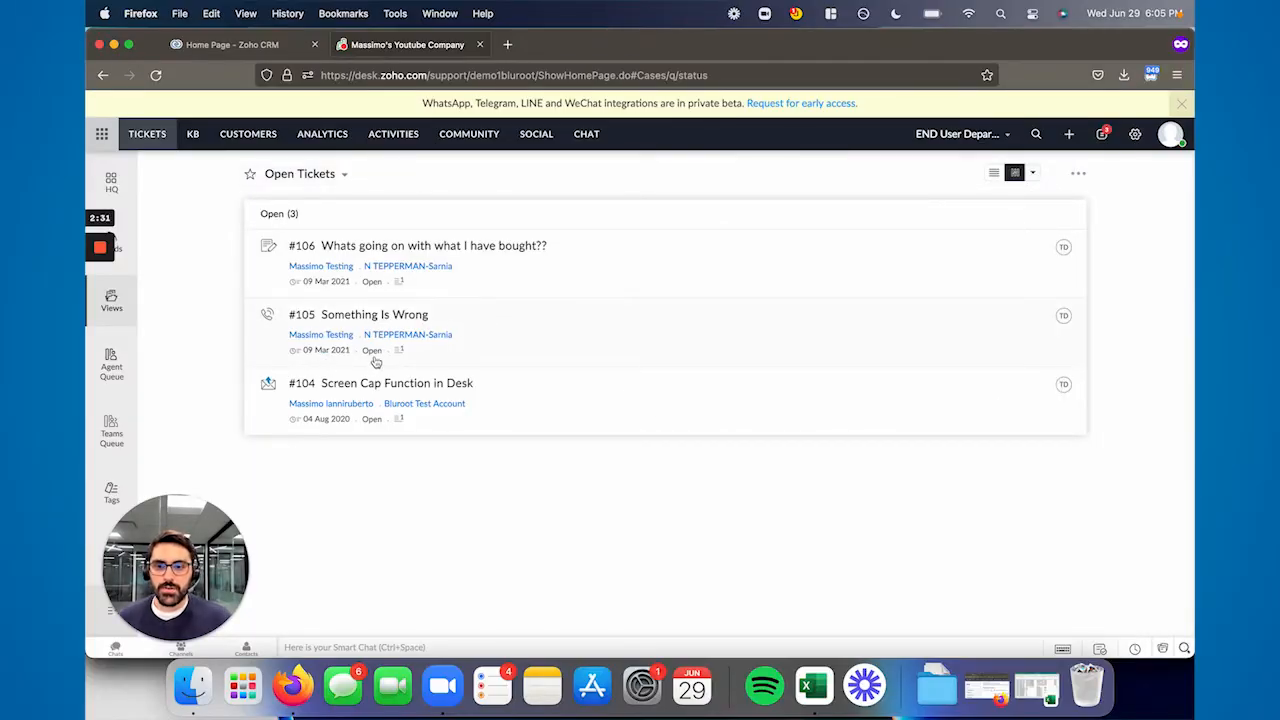
left_click(374, 314)
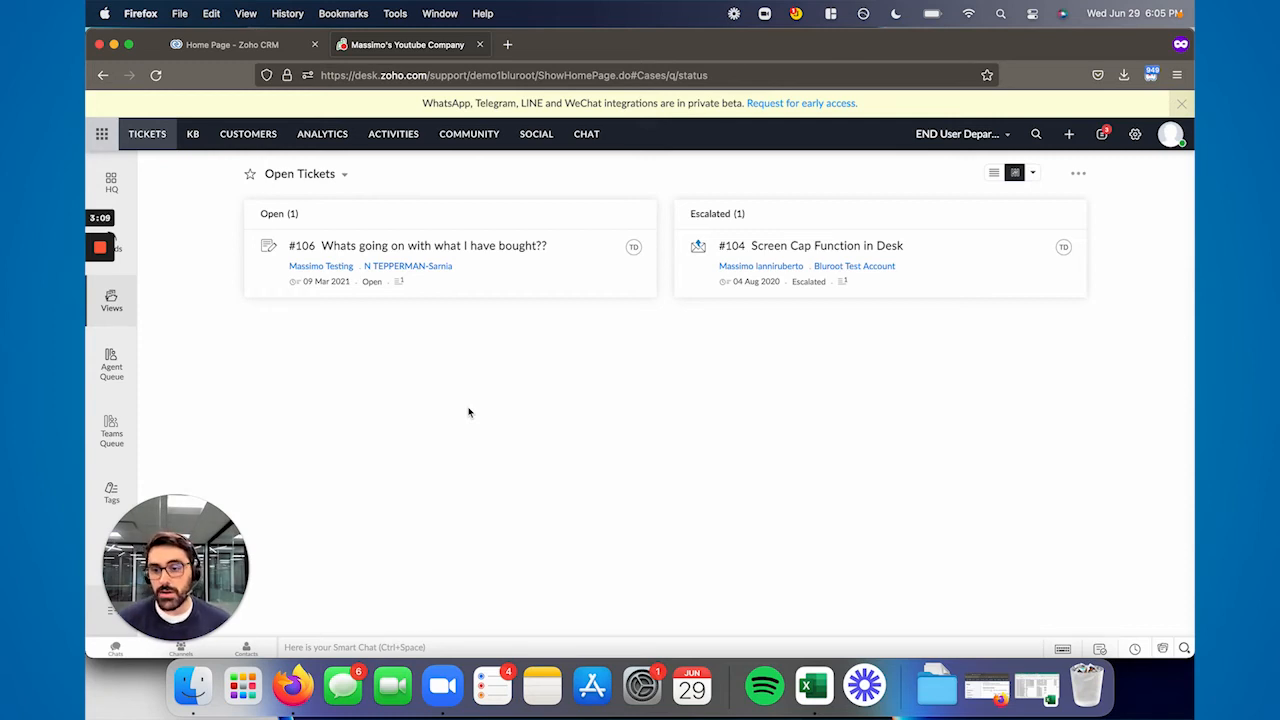
Step: Choose Priority Mode, putting #106 and #104 under Other Priority
left_click(1014, 172)
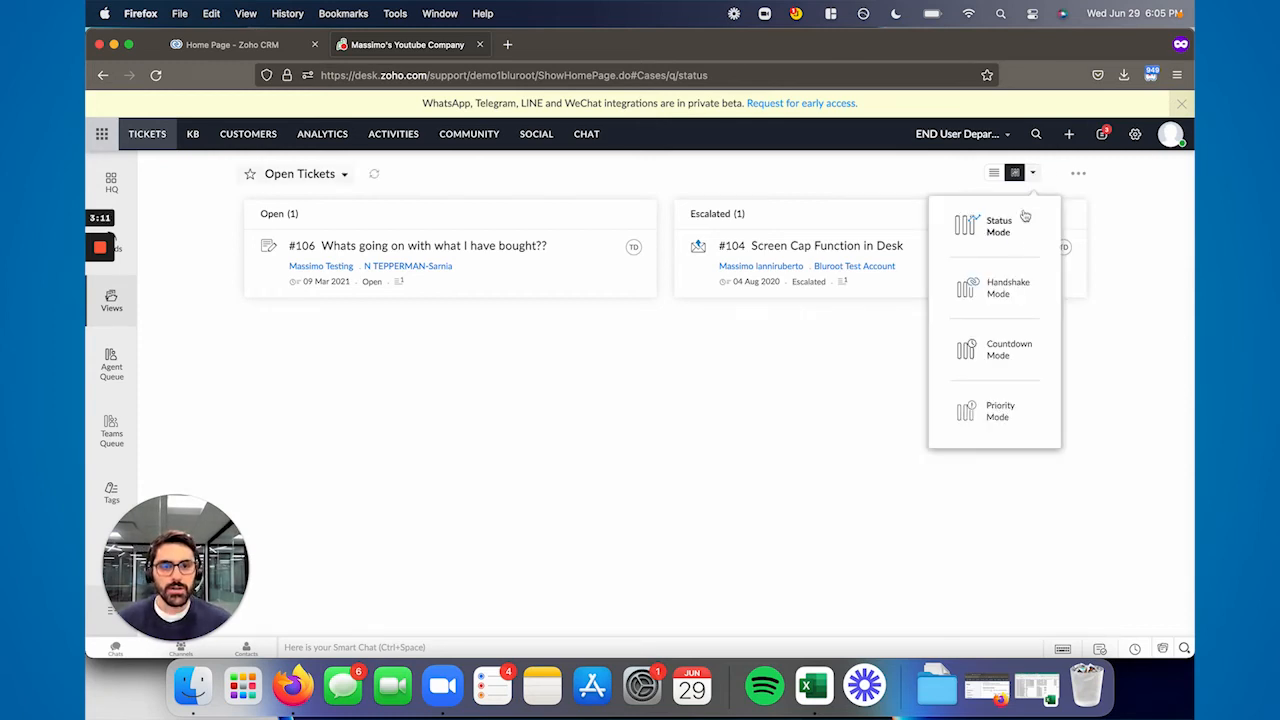
left_click(1000, 410)
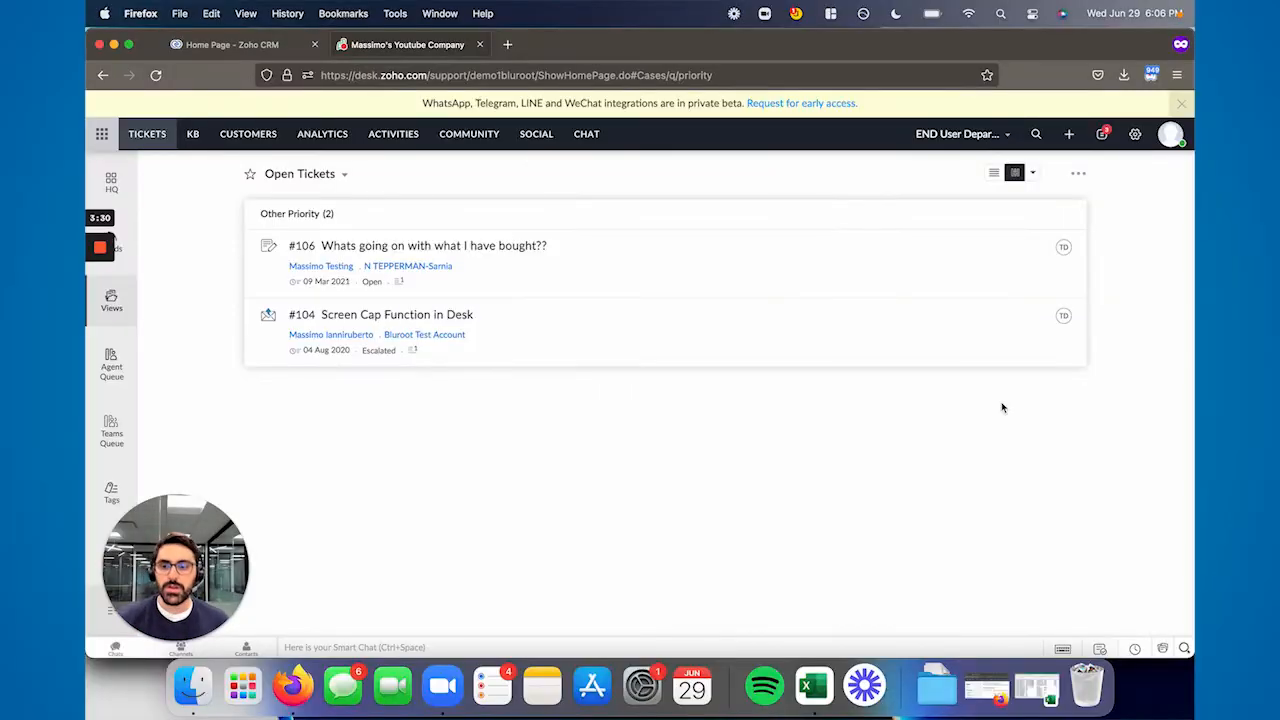
Step: Choose CRM Contacts / Leads mode, grouping #106 and #104 under Contacts / Leads
left_click(1032, 173)
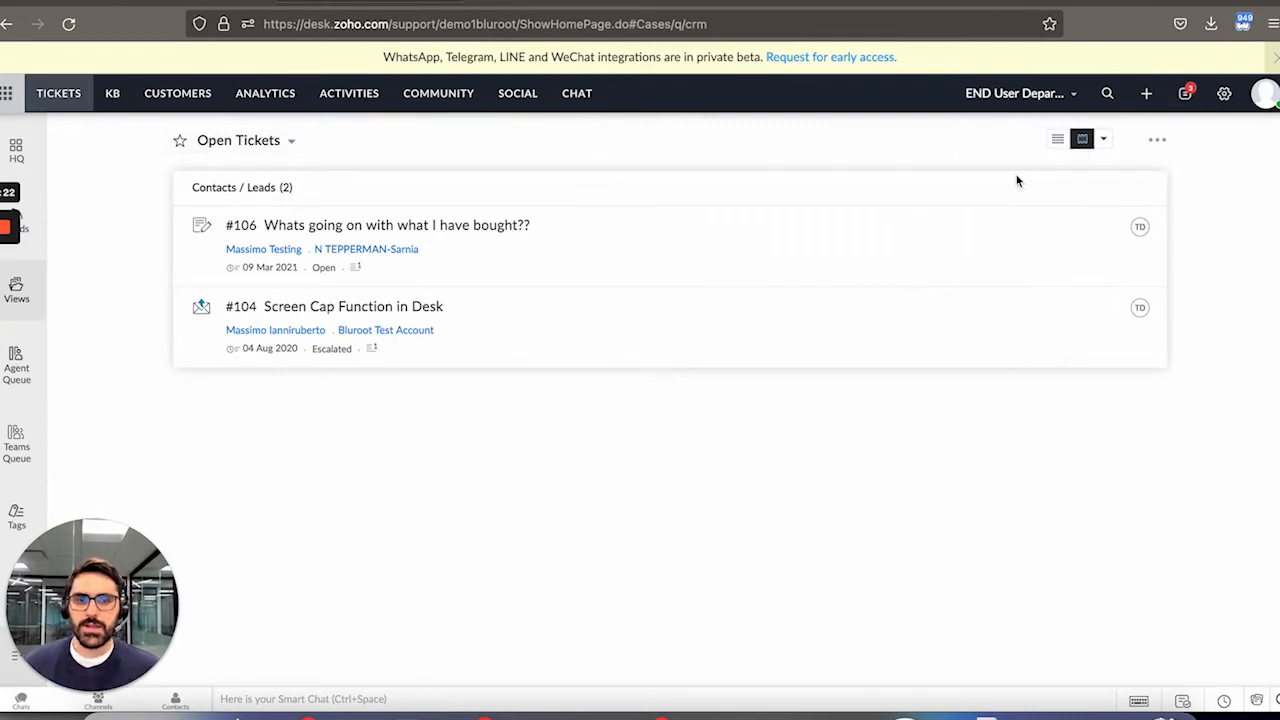
Step: Cycle through list and compact layouts, ending on a table with Ticket ID, Subject and Status columns
left_click(1057, 138)
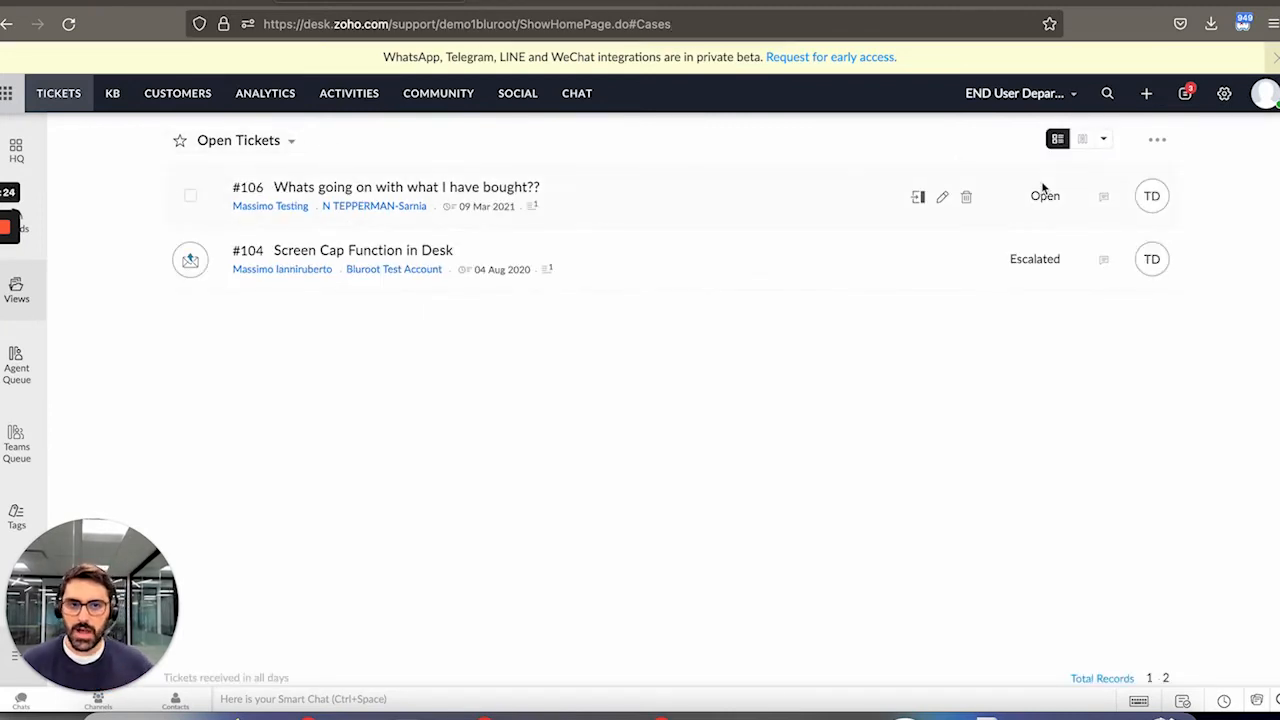
left_click(1057, 139)
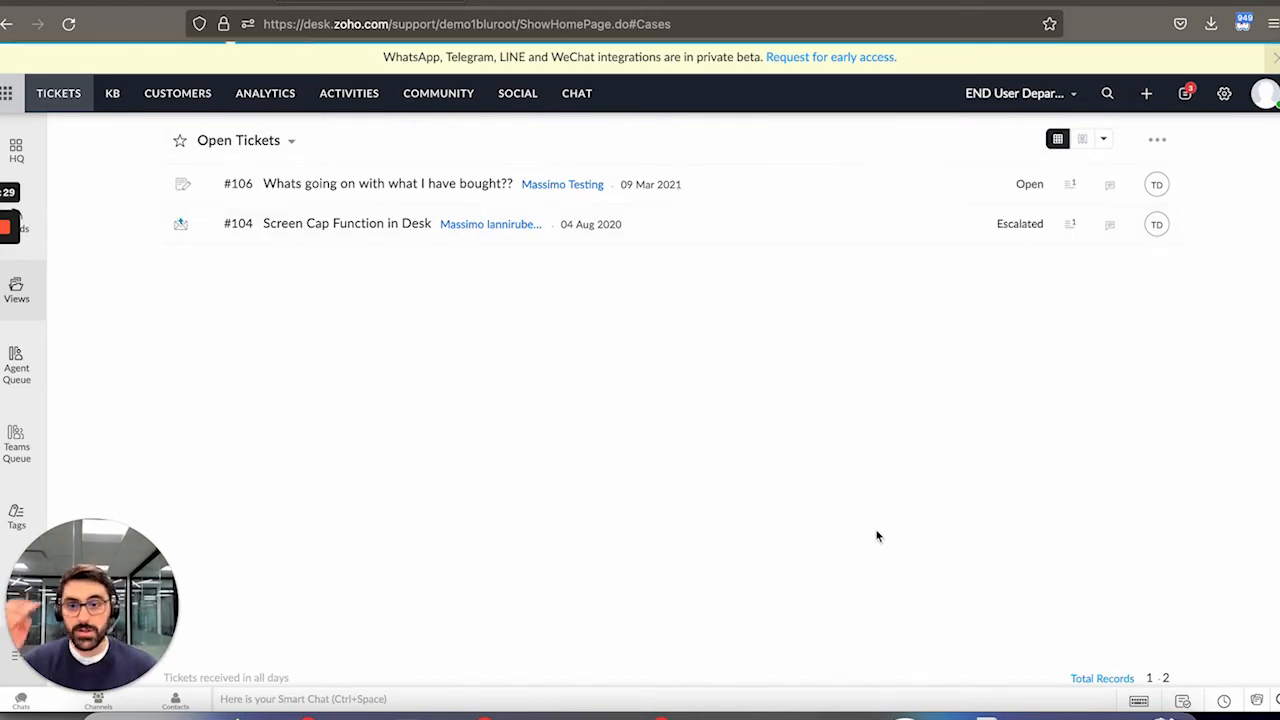
left_click(1121, 139)
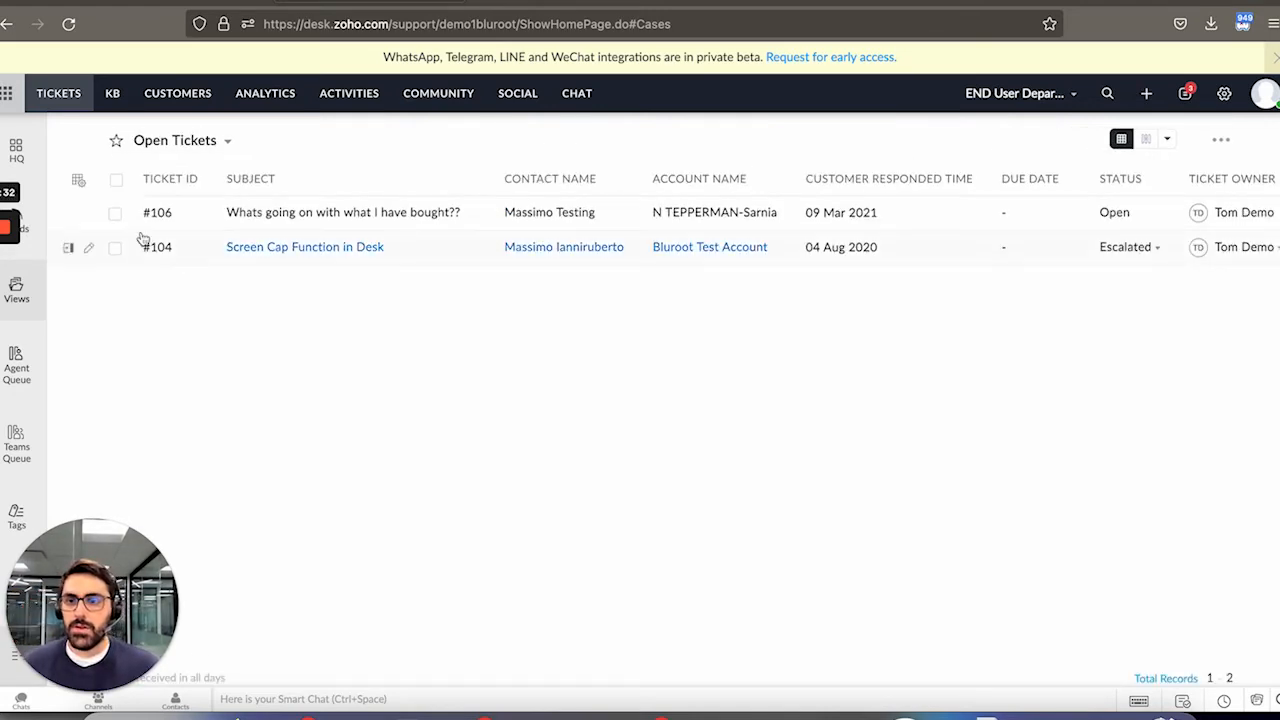
mouse_move(78, 180)
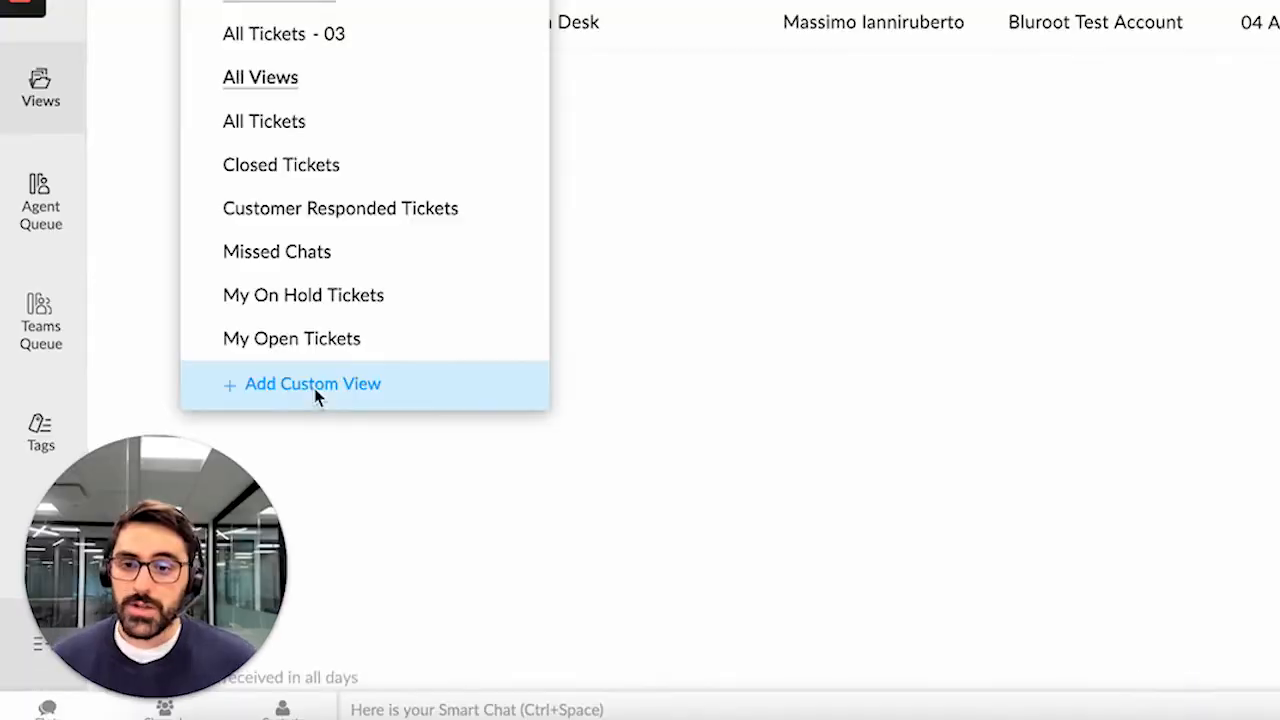
Step: Set the new view visible to Only Me, search fields for 'sta' and 'rio', then cancel
left_click(312, 384)
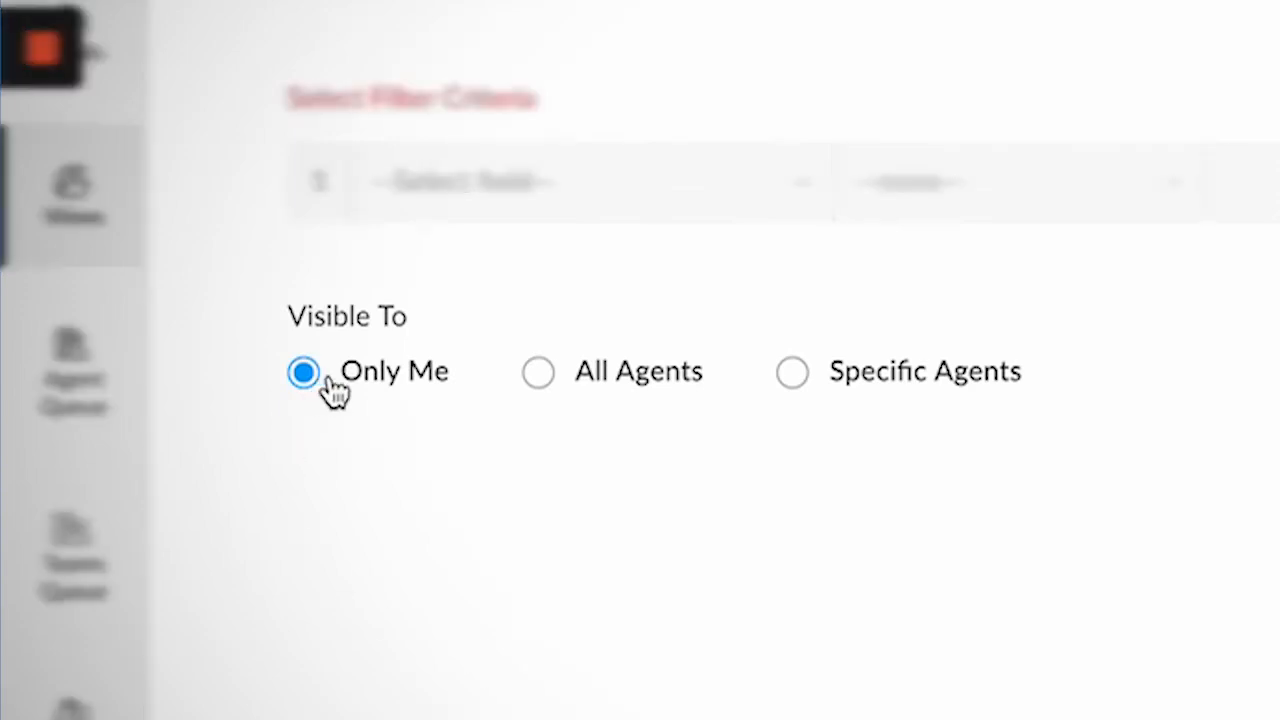
mouse_move(638, 450)
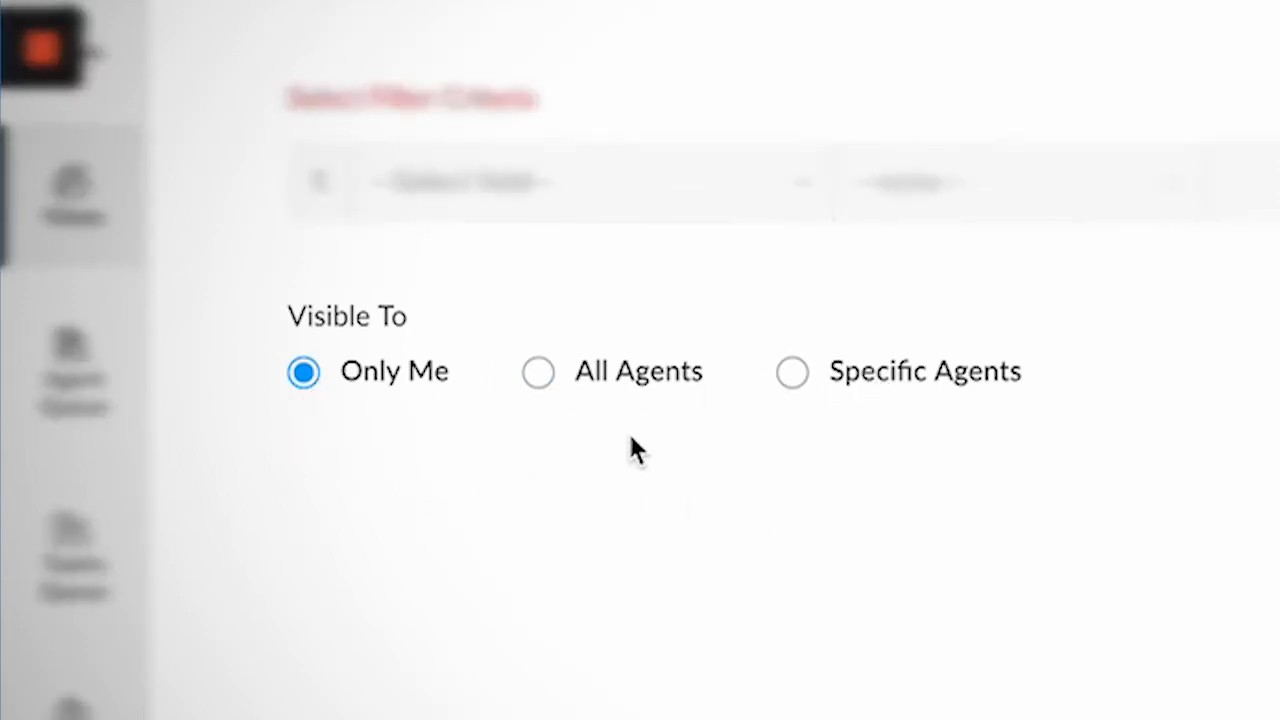
left_click(290, 295)
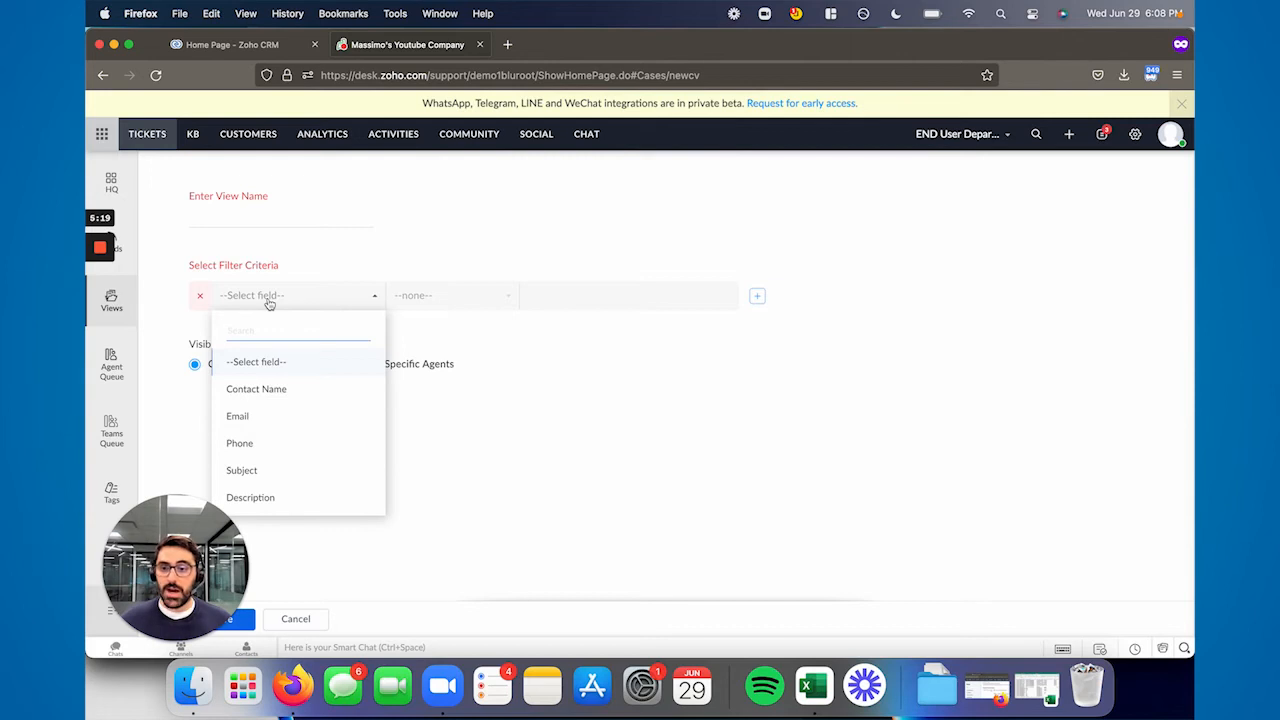
type("sta")
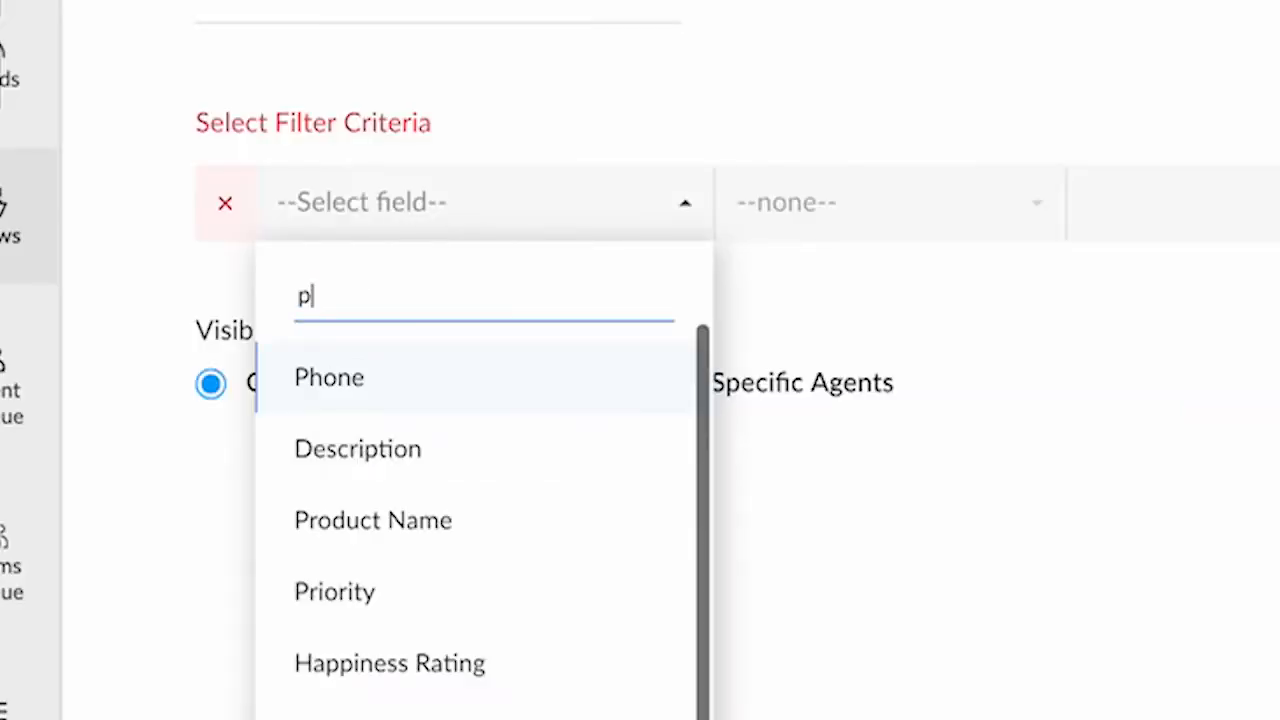
type("rio")
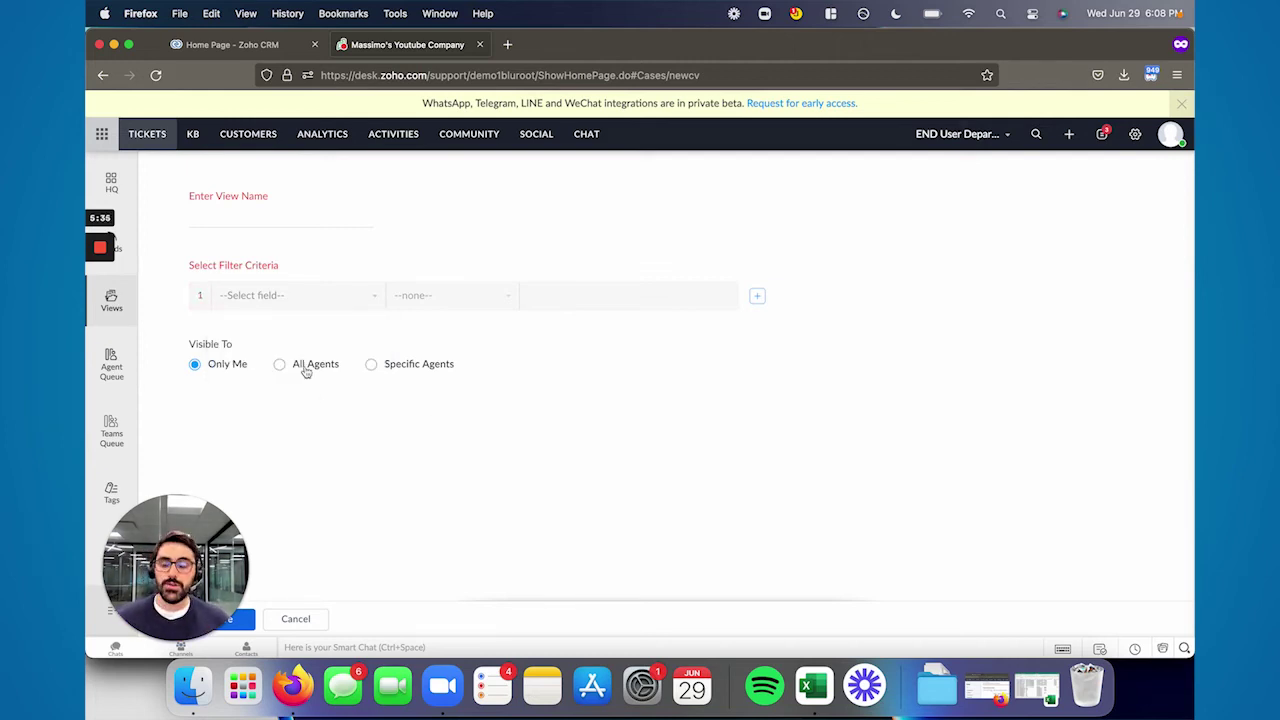
left_click(295, 618)
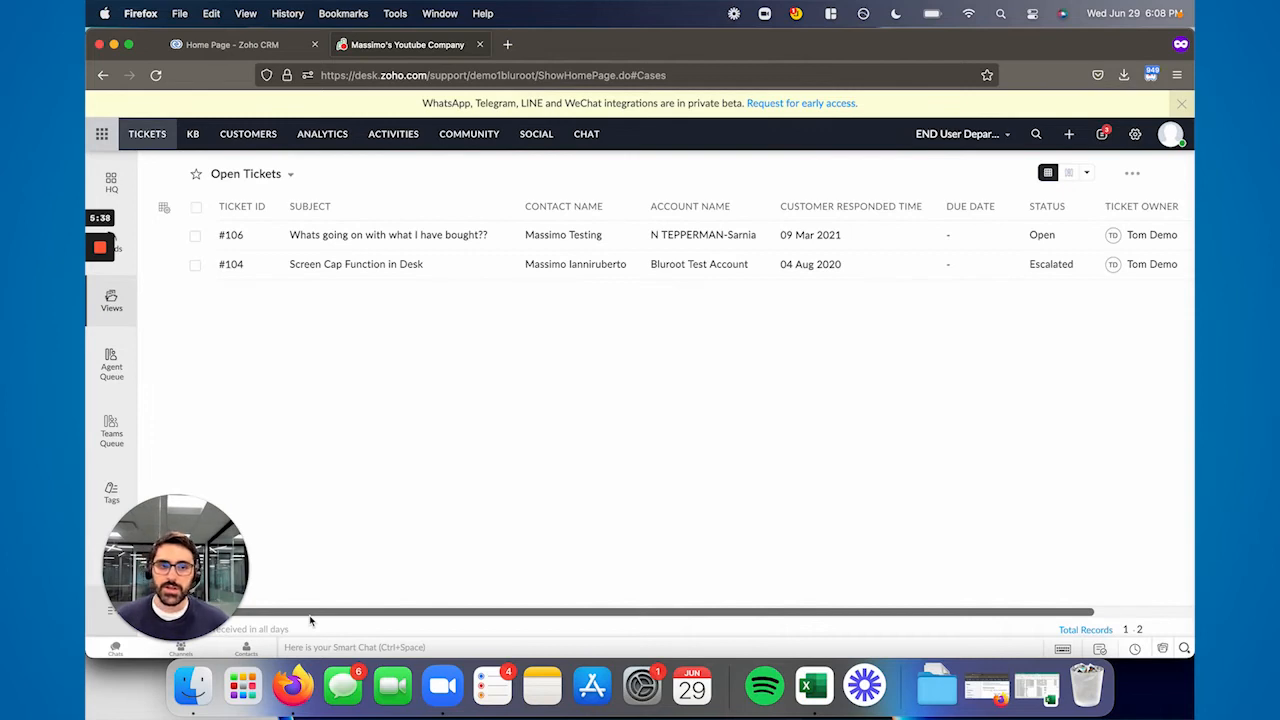
mouse_move(131, 262)
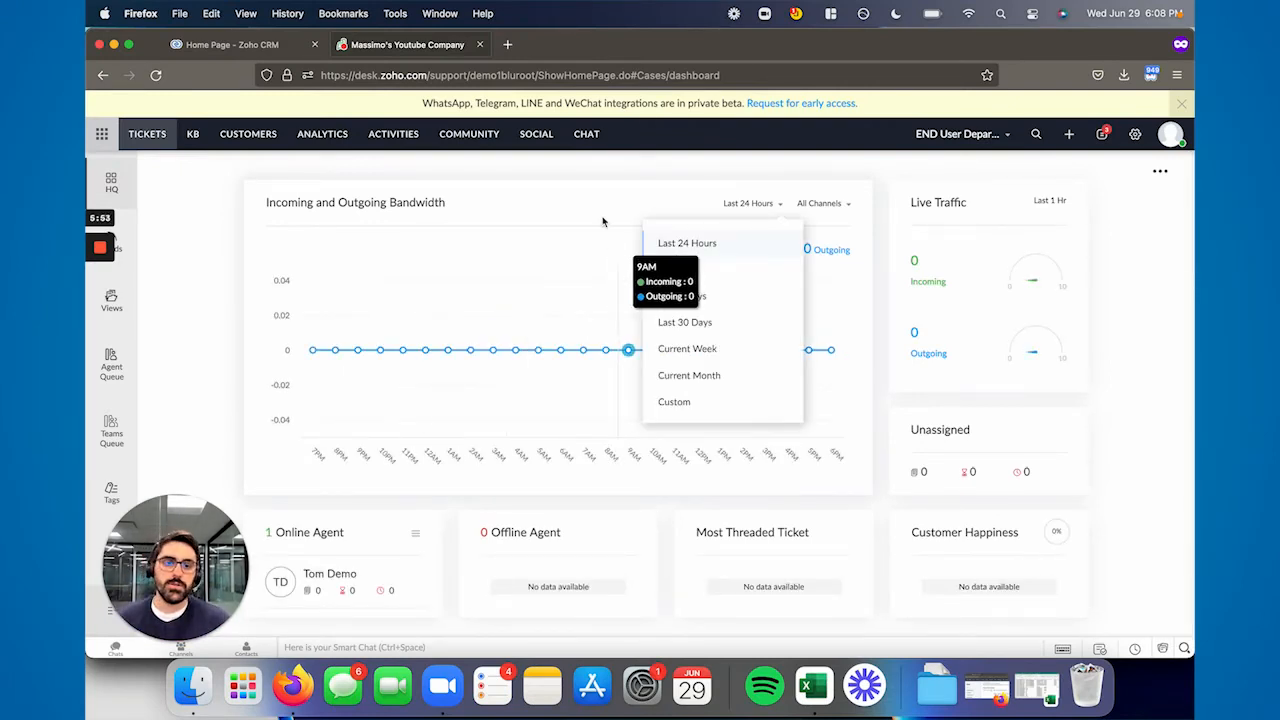
Step: Close the bandwidth chart's Last 24 Hours time range options without changing them
left_click(593, 212)
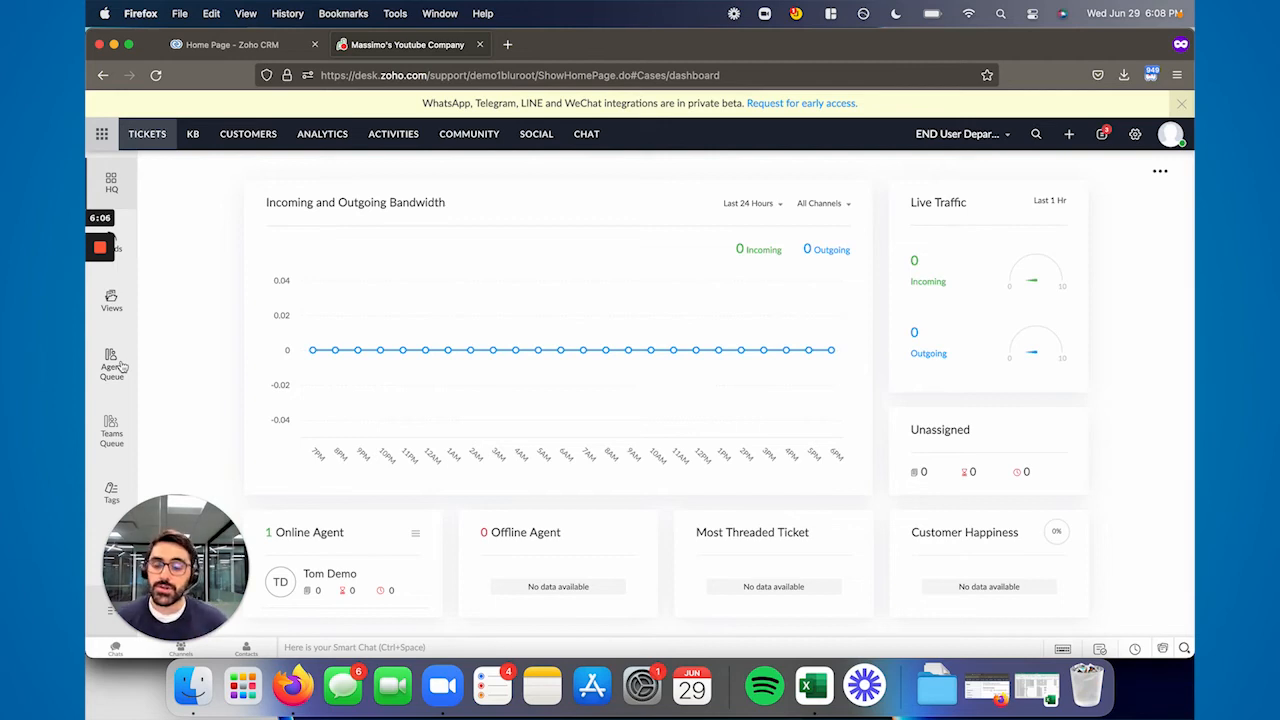
mouse_move(135, 260)
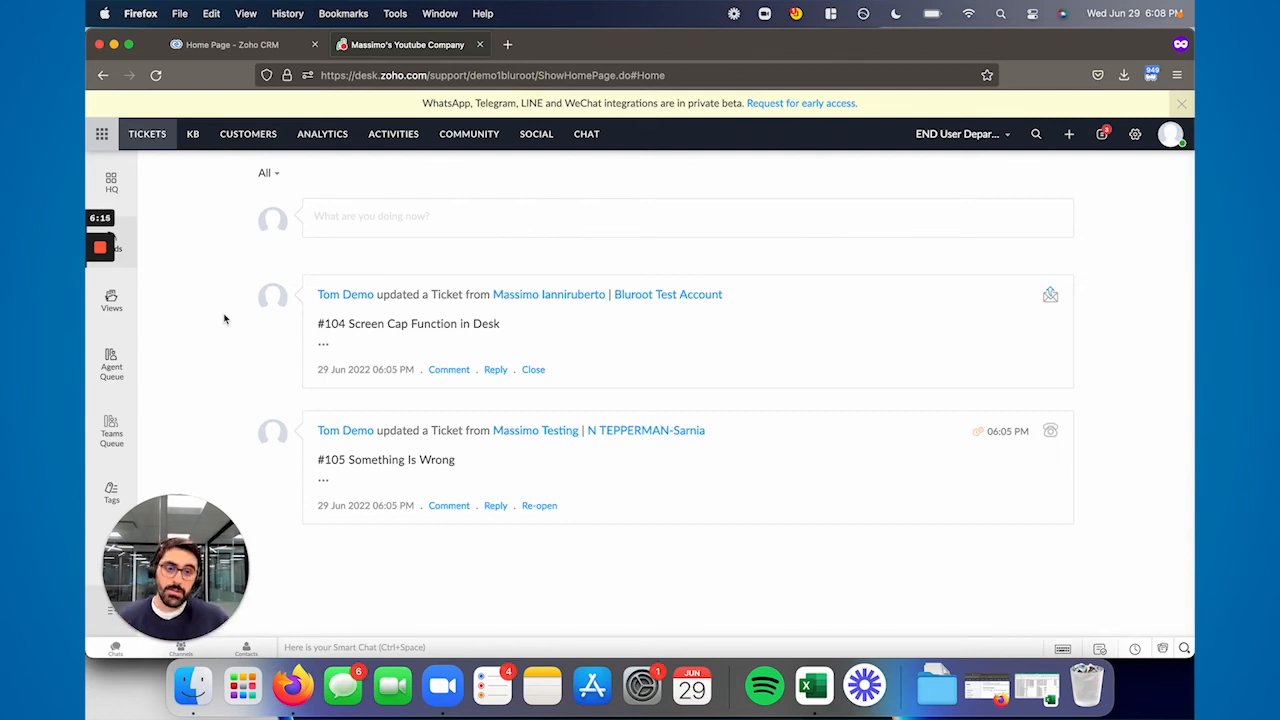
Step: Filter the activity feed to Open Tickets, showing Tom Demo's updates on #104 and #105
left_click(267, 172)
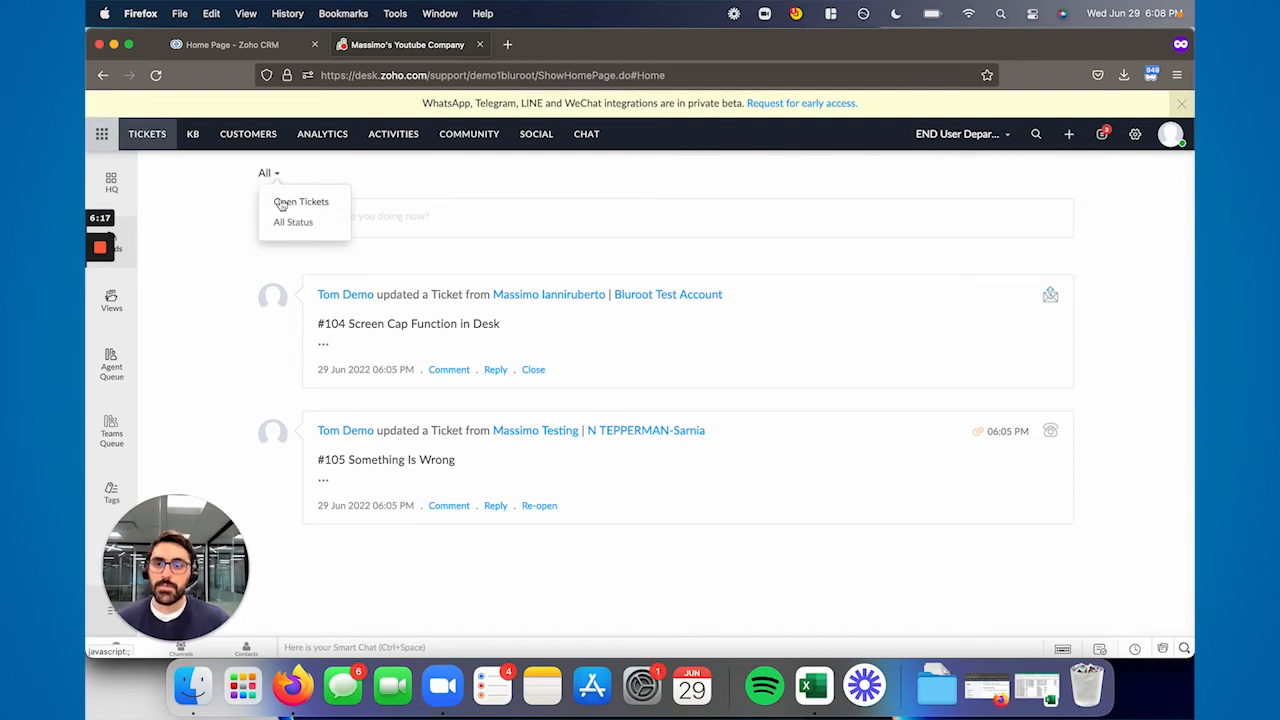
left_click(301, 201)
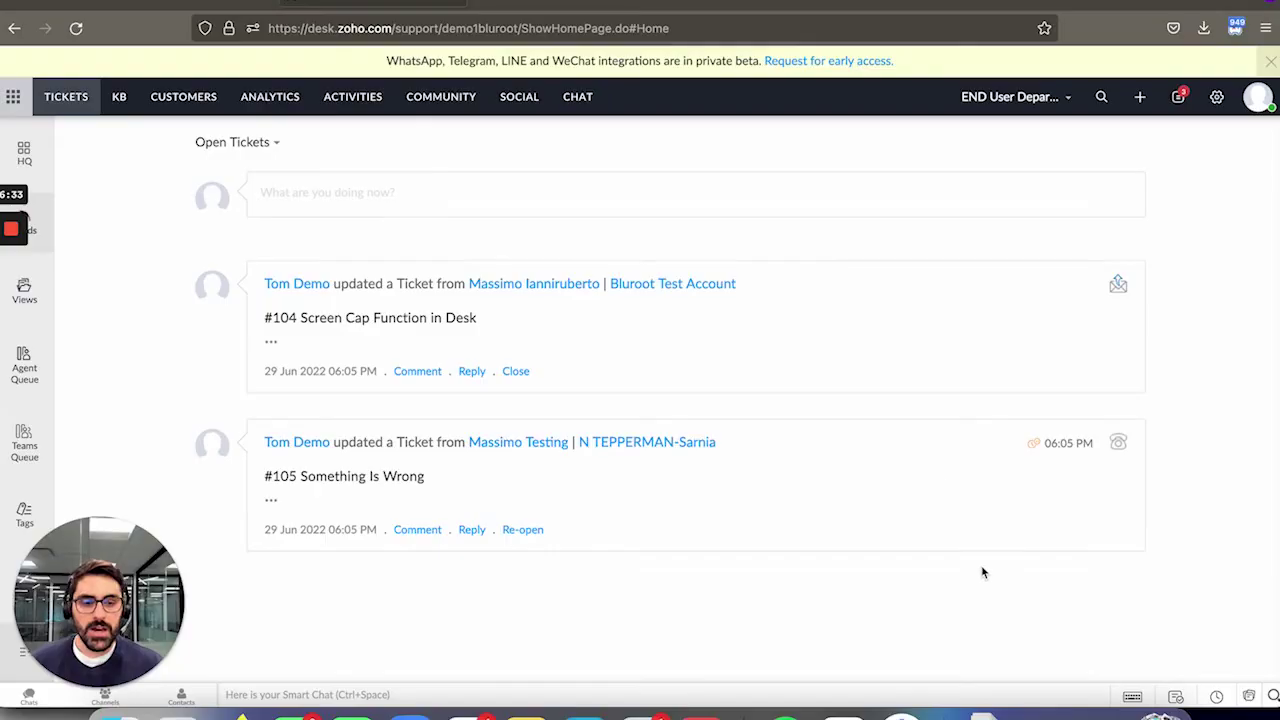
mouse_move(1133, 697)
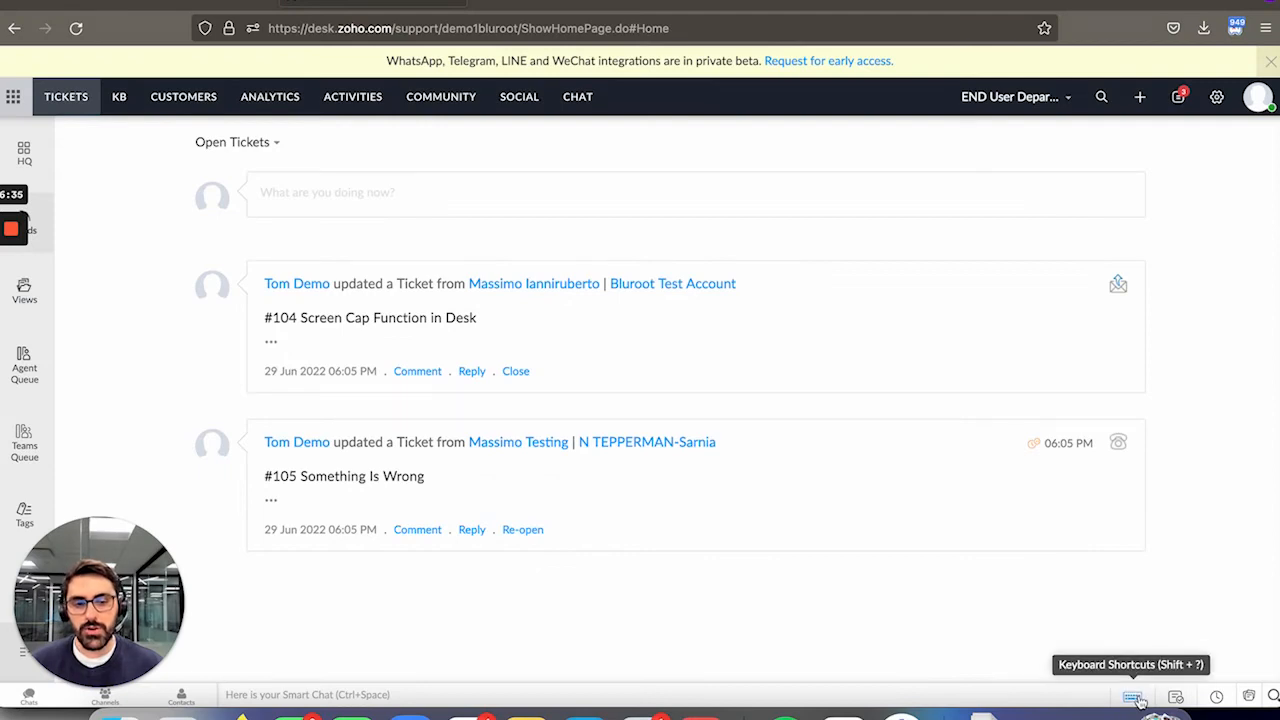
mouse_move(1033, 525)
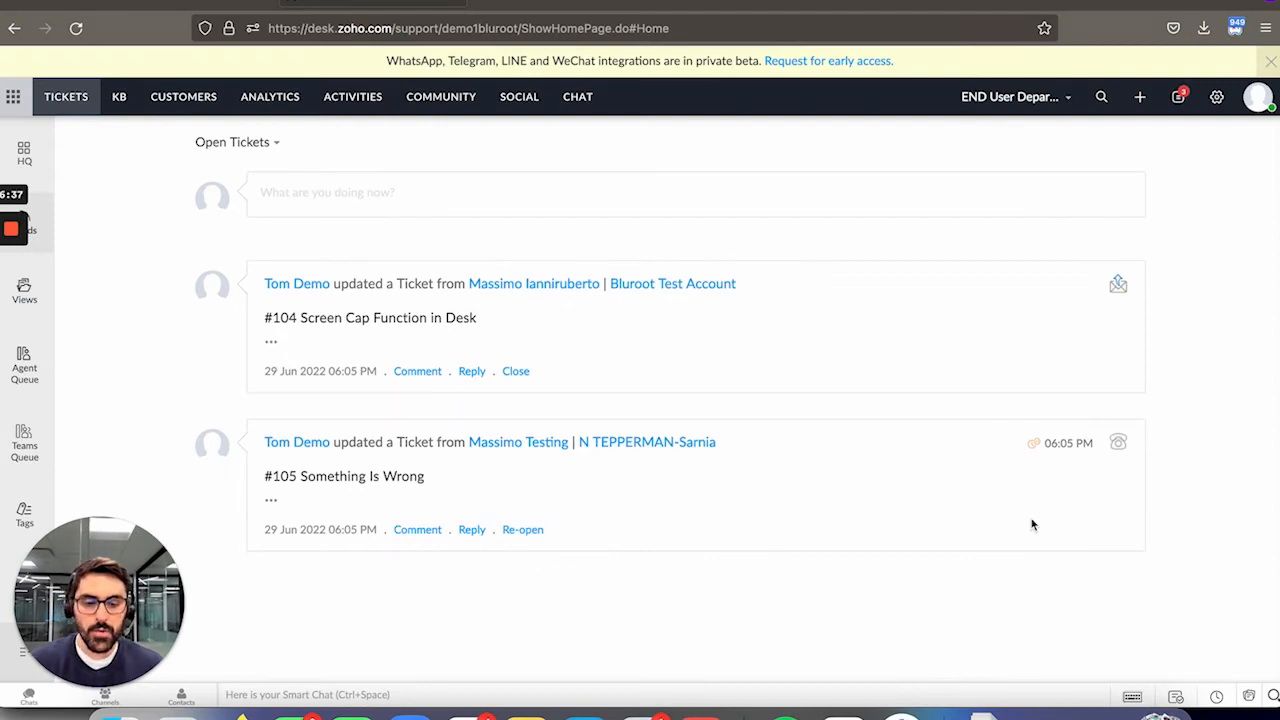
Step: Open the Keyboard Shortcuts overview with Shift+? and page forward to List Navigation shortcuts
key("shift+?")
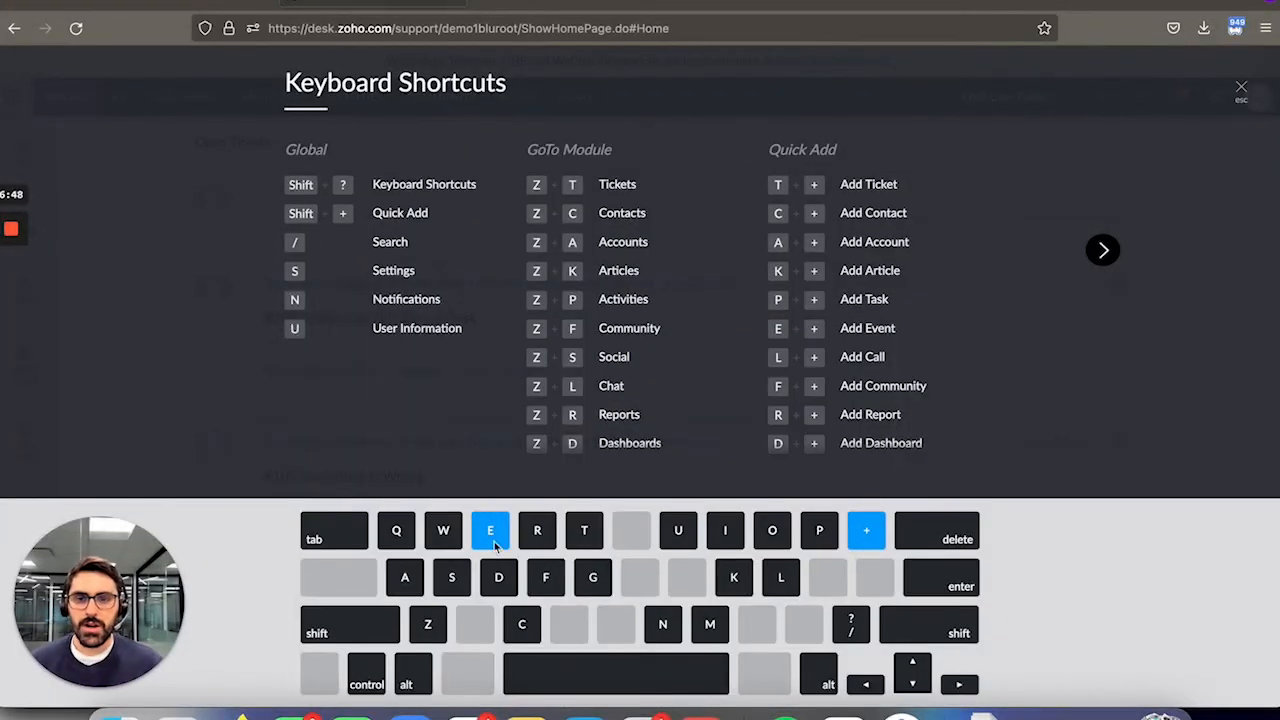
key("k")
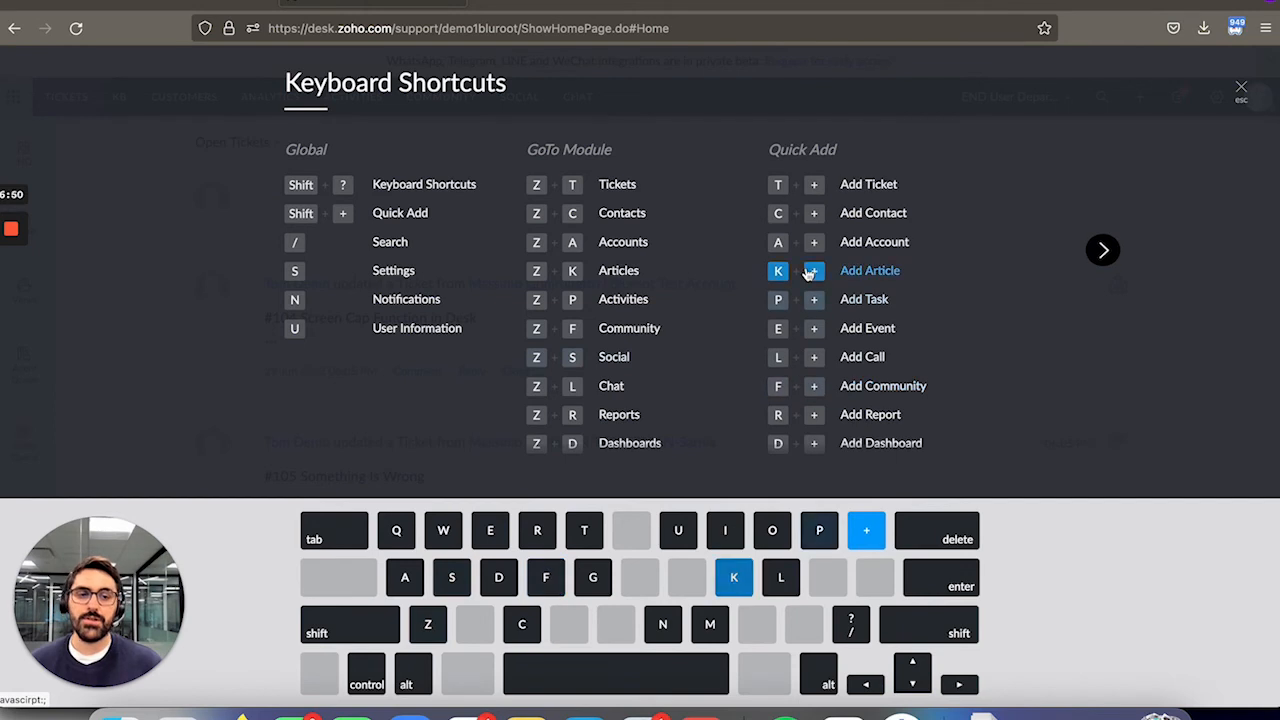
left_click(1103, 250)
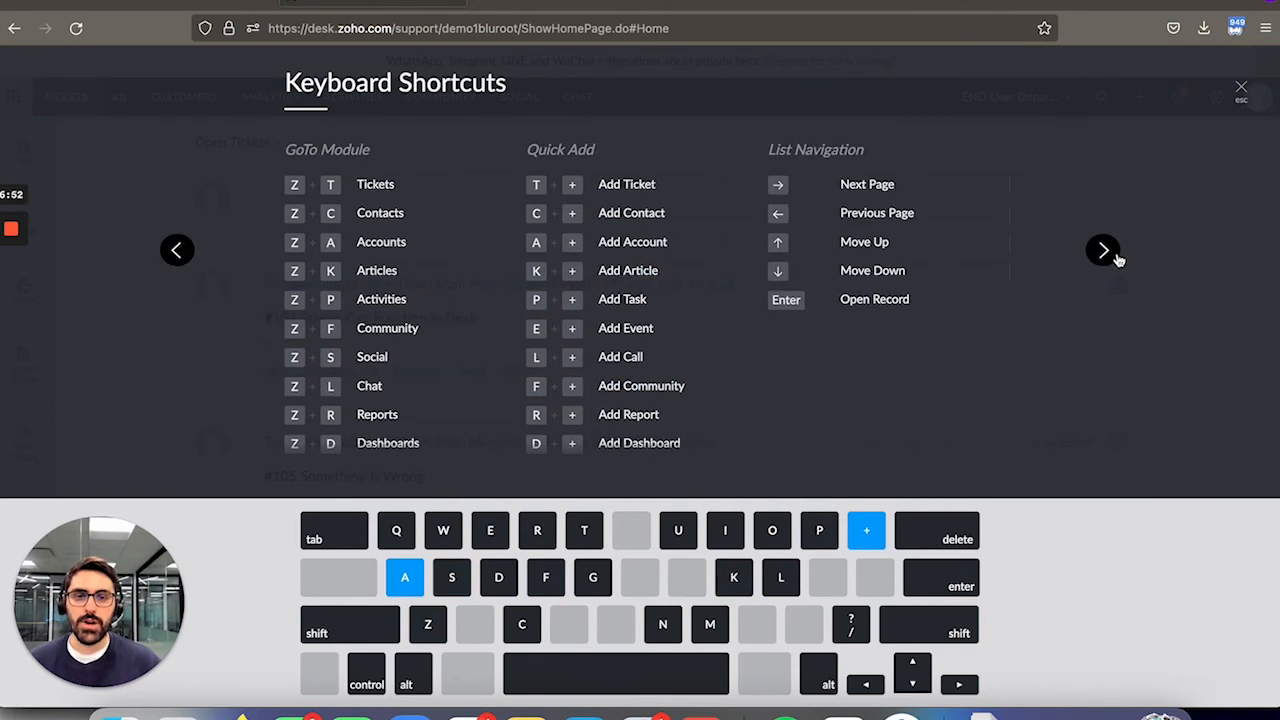
left_click(1103, 250)
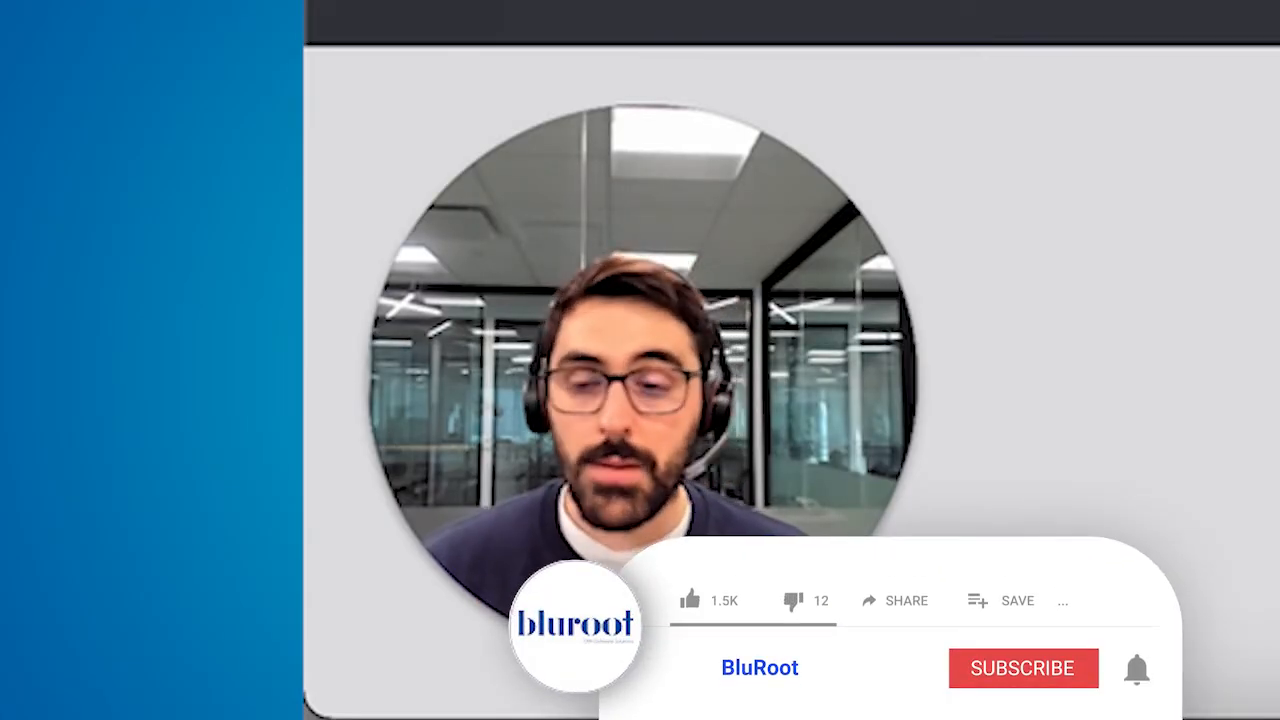
left_click(1023, 668)
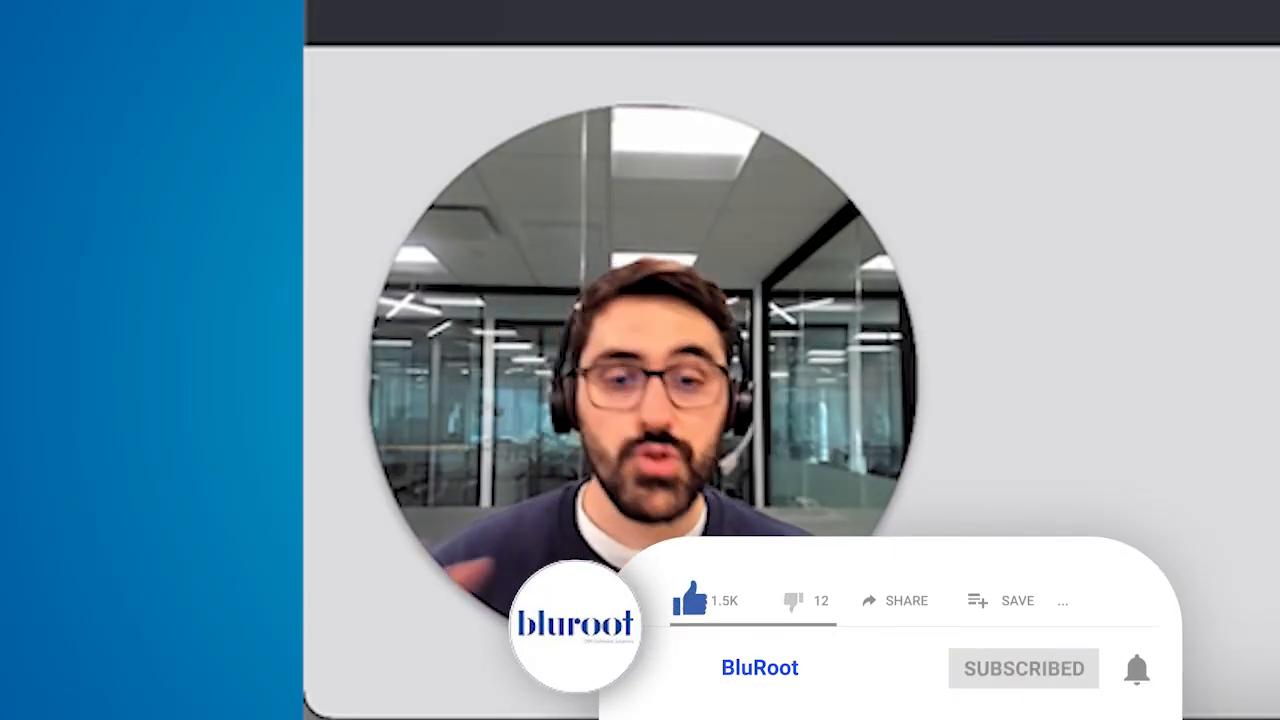